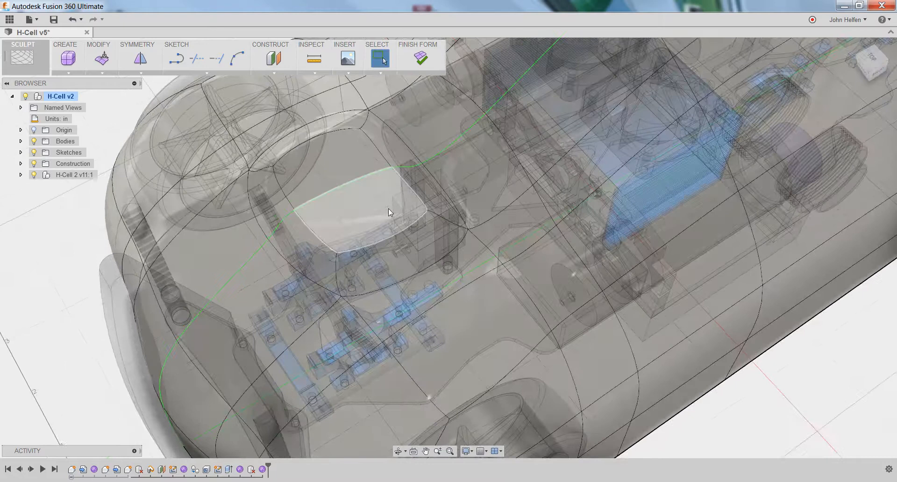
# - Start Weld Vertices from Modify and pair the first scoop vertex with its body vertex
pyautogui.click(392, 211)
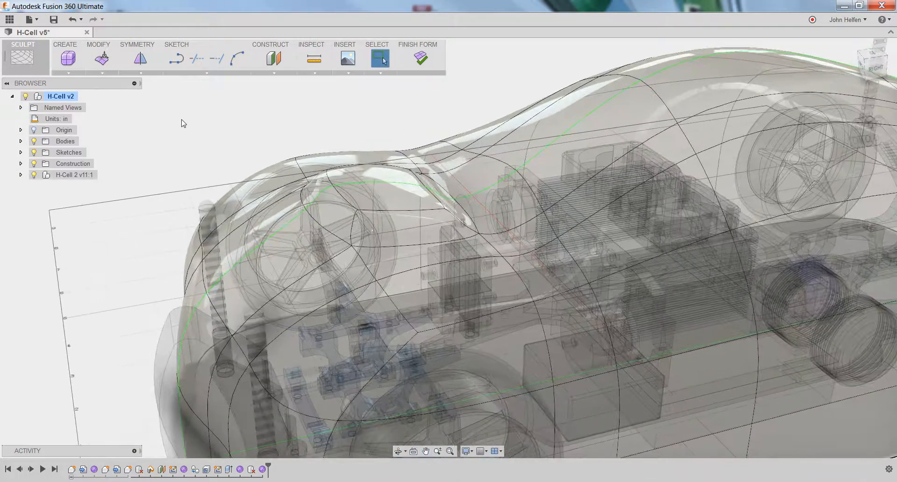
pyautogui.click(98, 57)
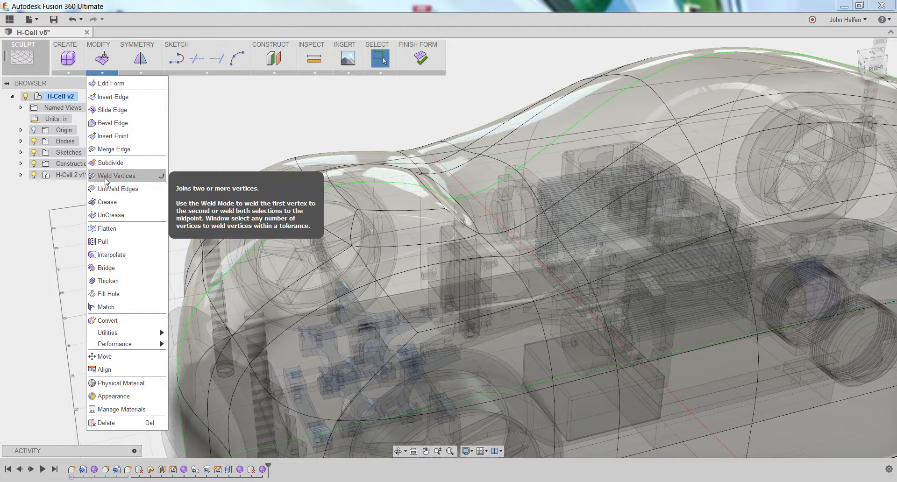
pyautogui.click(116, 175)
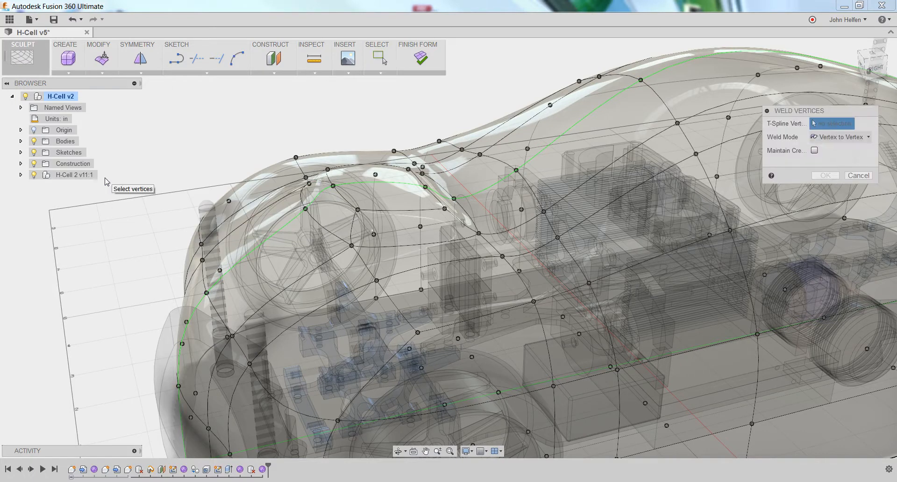
pyautogui.moveTo(474, 178)
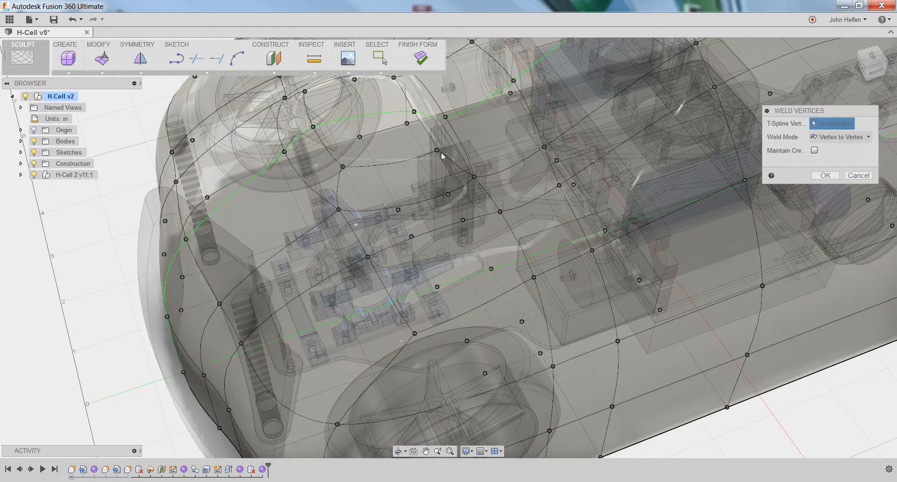
pyautogui.click(435, 150)
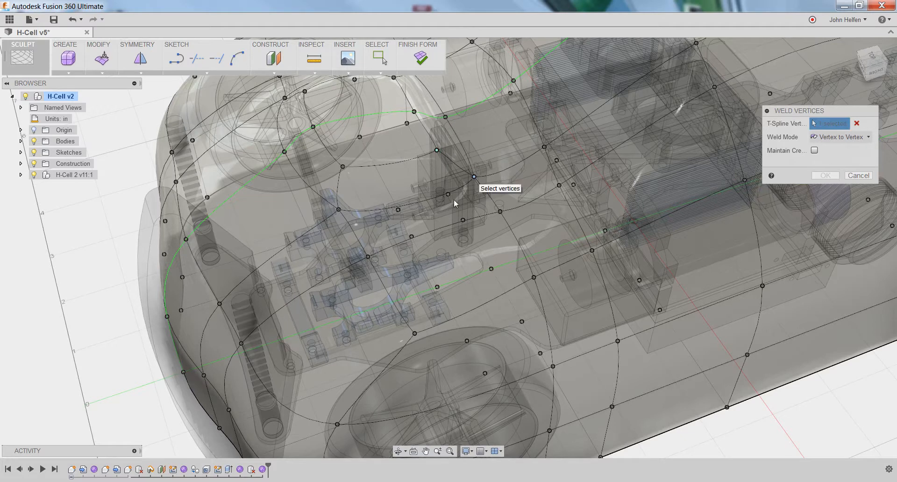
pyautogui.click(462, 174)
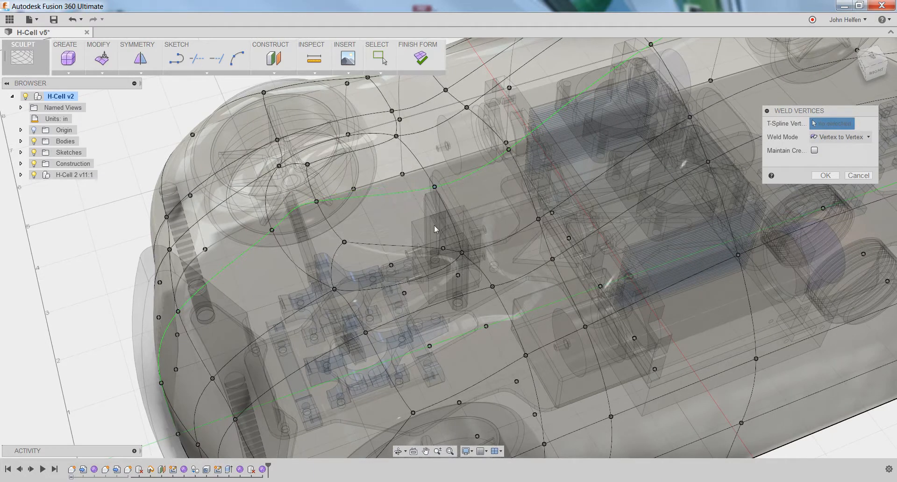
pyautogui.moveTo(461, 255)
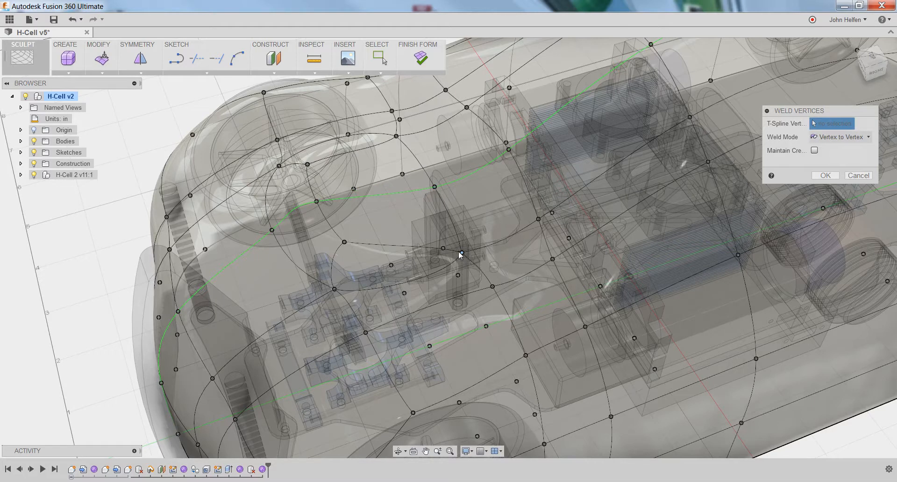
pyautogui.moveTo(403, 148)
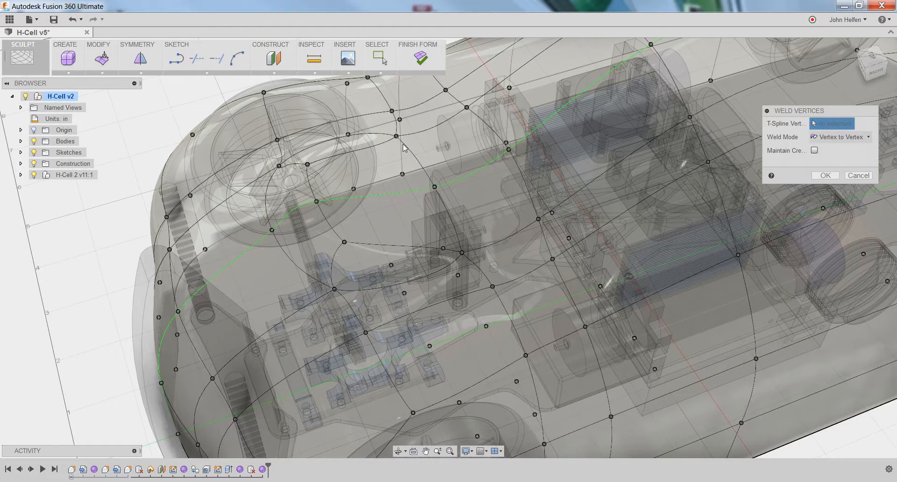
pyautogui.moveTo(395, 139)
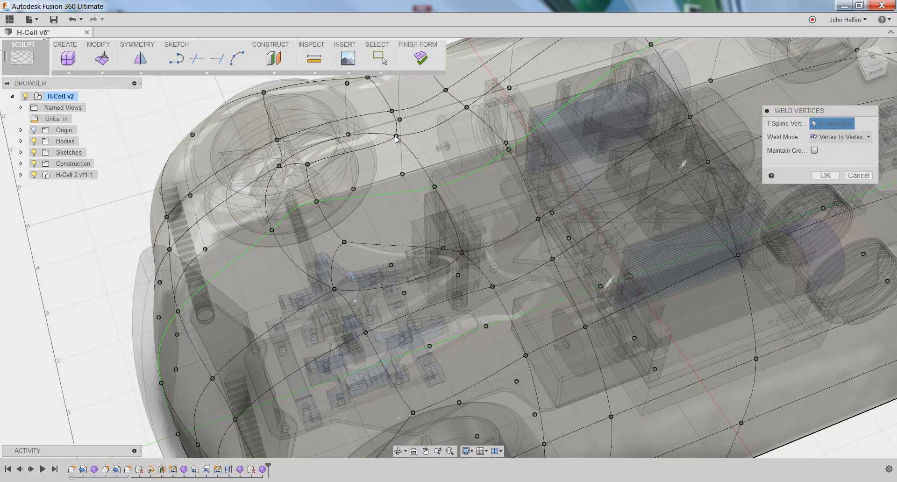
pyautogui.moveTo(406, 196)
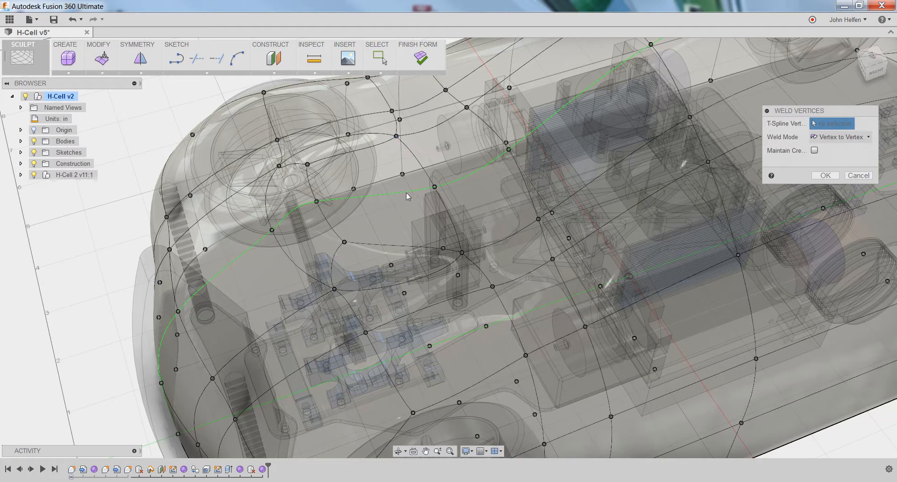
pyautogui.moveTo(440, 189)
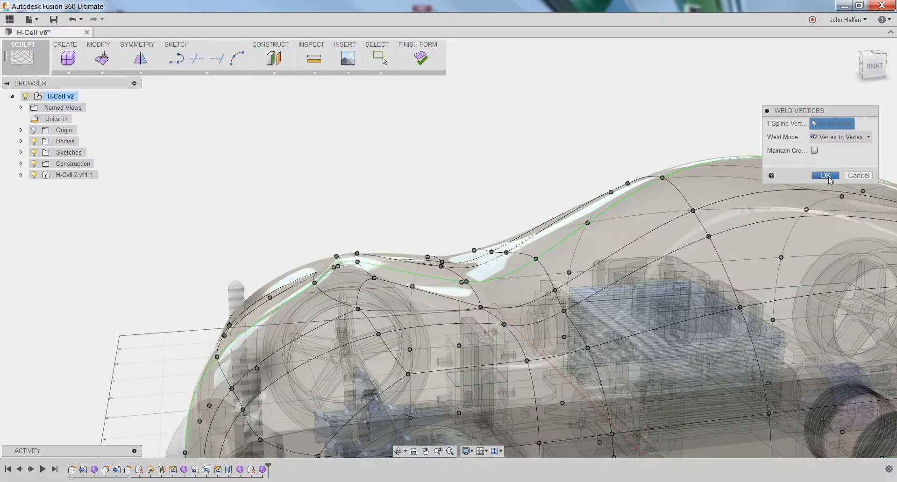
# - Confirm the vertex weld, then move the scoop's front edge forward about 0.125 in
pyautogui.click(825, 176)
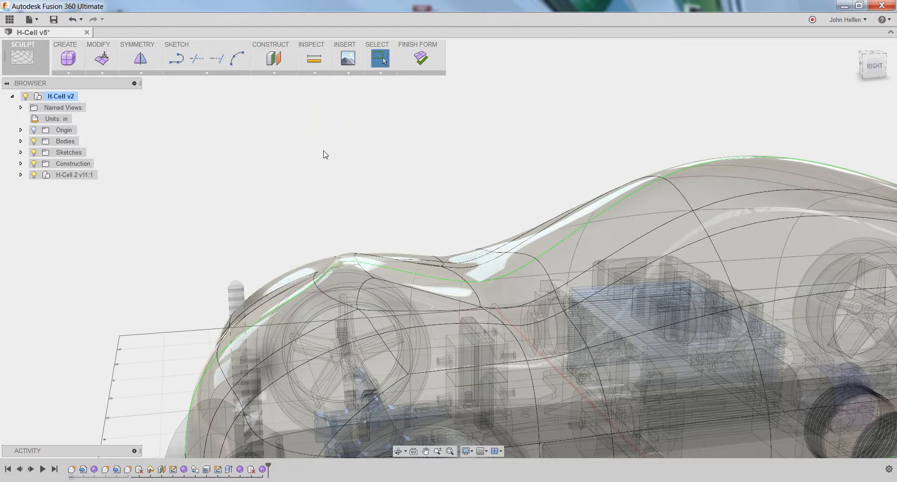
pyautogui.click(101, 58)
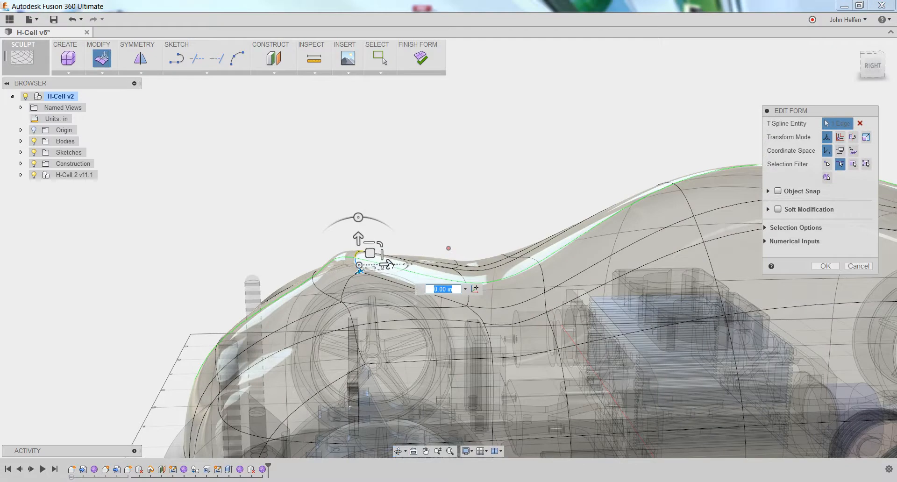
pyautogui.moveTo(383, 264); pyautogui.dragTo(361, 265)
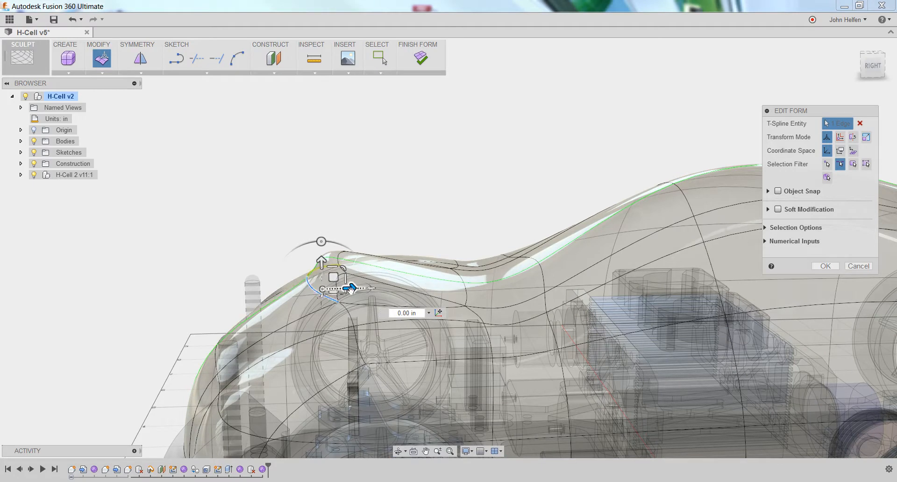
pyautogui.moveTo(351, 289); pyautogui.dragTo(360, 288)
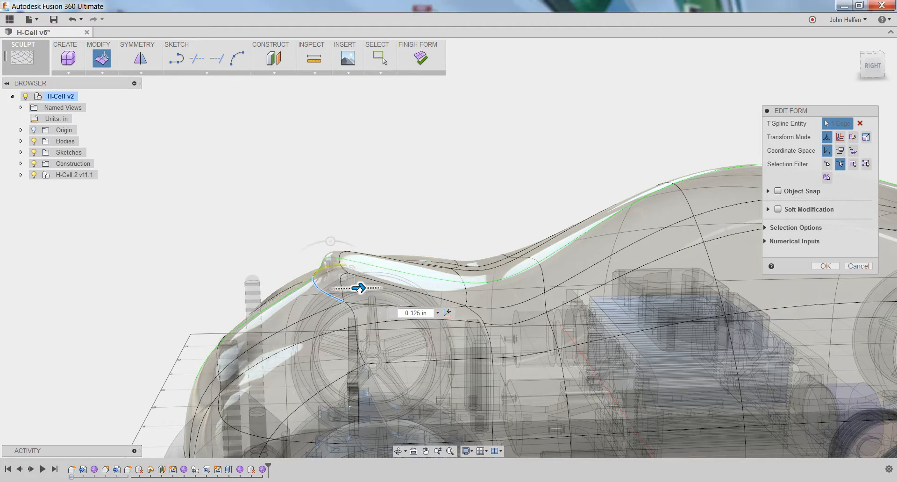
pyautogui.moveTo(357, 288); pyautogui.dragTo(362, 280)
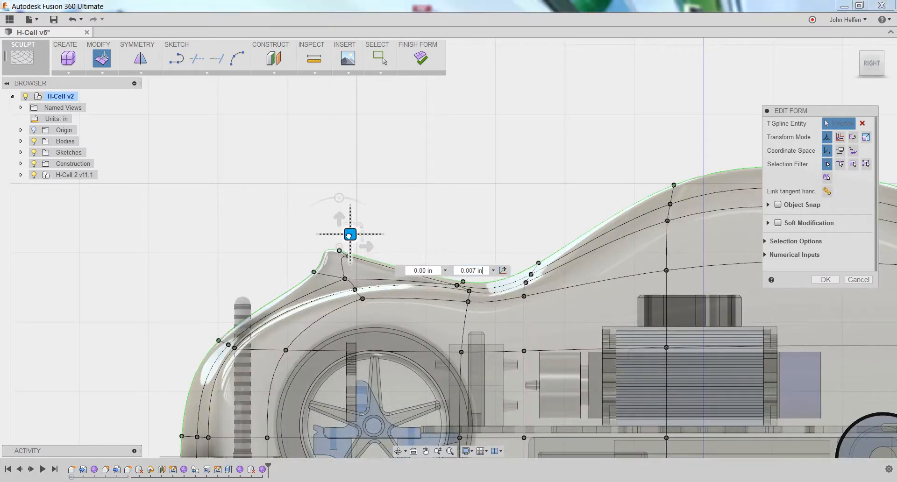
# - Nudge the scoop's tip point and lower the point at its base for a smoother profile
pyautogui.moveTo(349, 234); pyautogui.dragTo(325, 260)
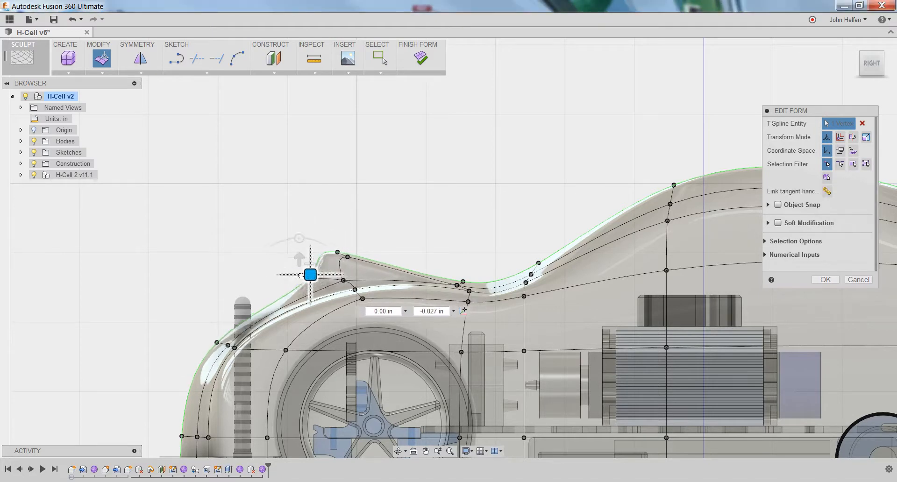
pyautogui.moveTo(309, 275); pyautogui.dragTo(300, 283)
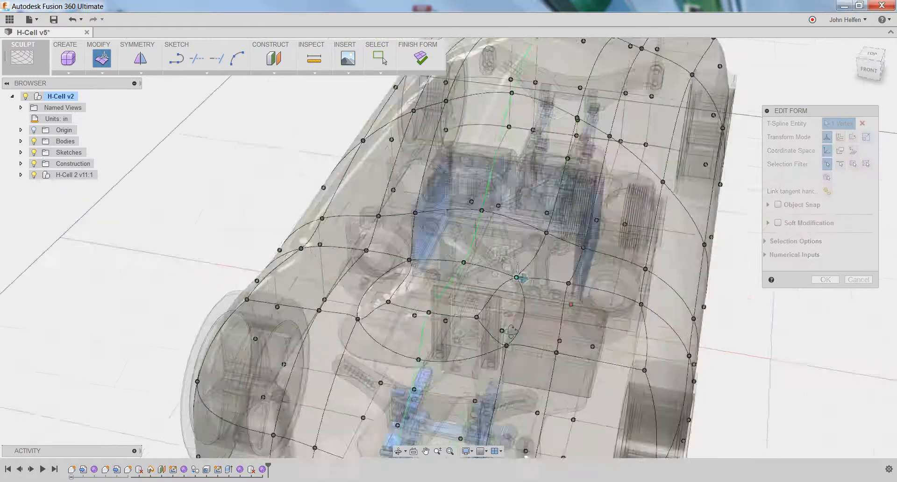
# - From the side view, rotate the selected hood scoop edge by -15 degrees
pyautogui.moveTo(515, 229); pyautogui.dragTo(474, 343)
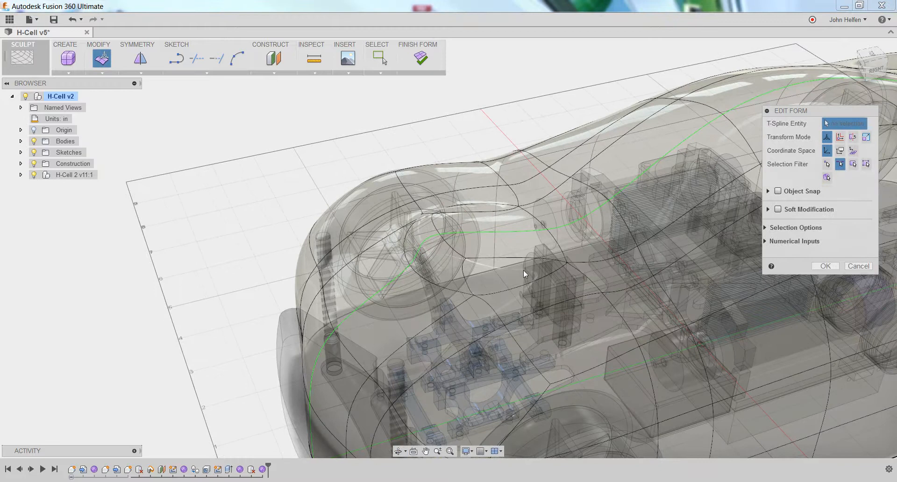
pyautogui.click(523, 274)
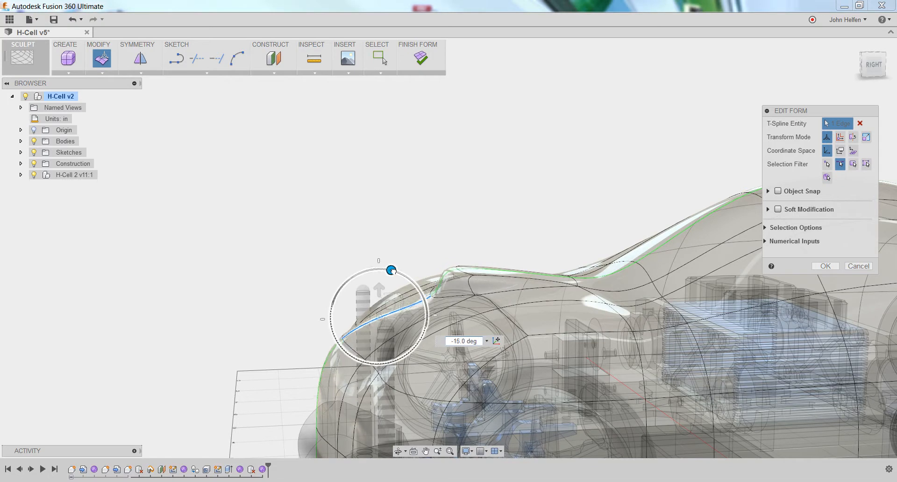
pyautogui.moveTo(390, 270); pyautogui.dragTo(378, 280)
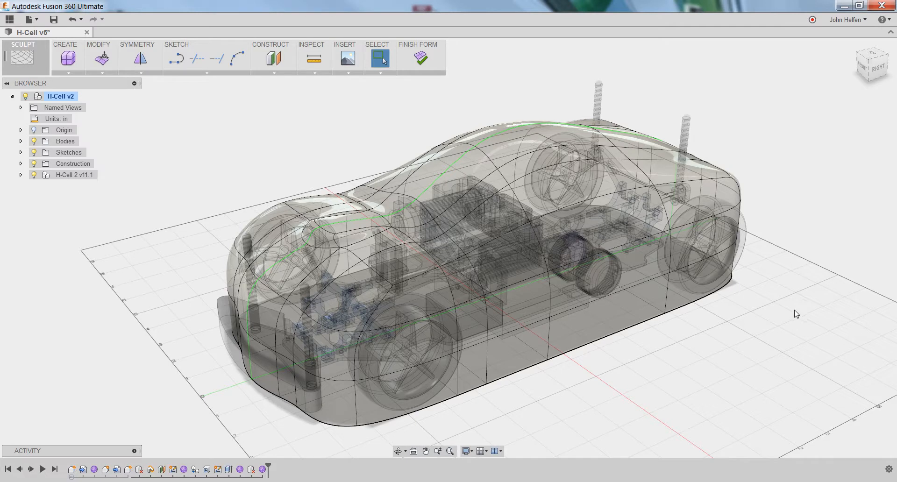
pyautogui.moveTo(798, 312)
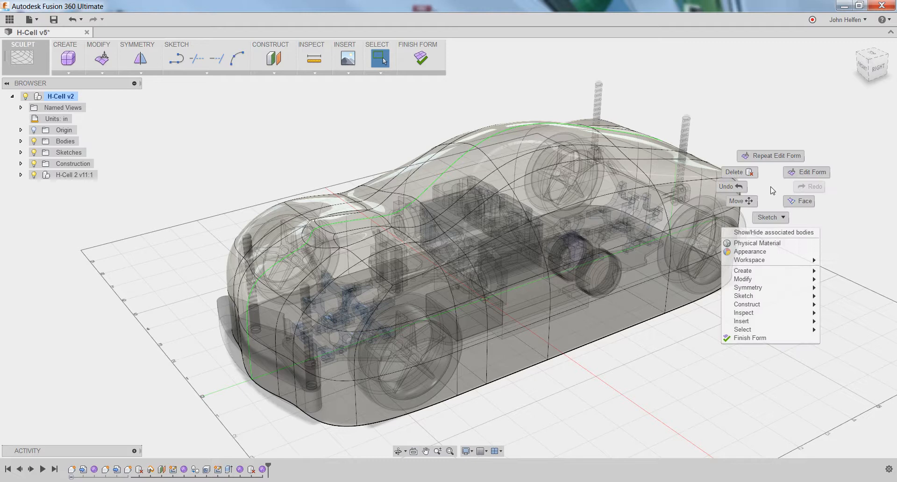
# - Apply Paint - Enamel Glossy (Blue) from In This Design onto the car body
pyautogui.click(772, 252)
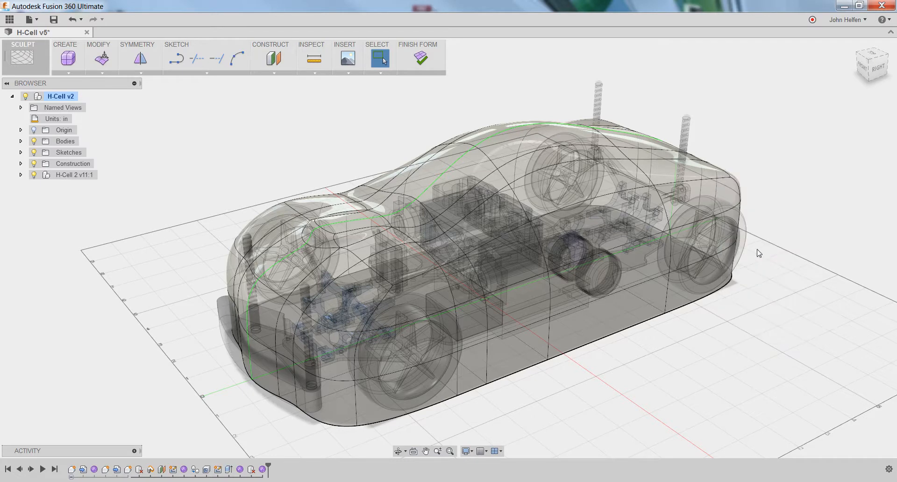
pyautogui.click(379, 58)
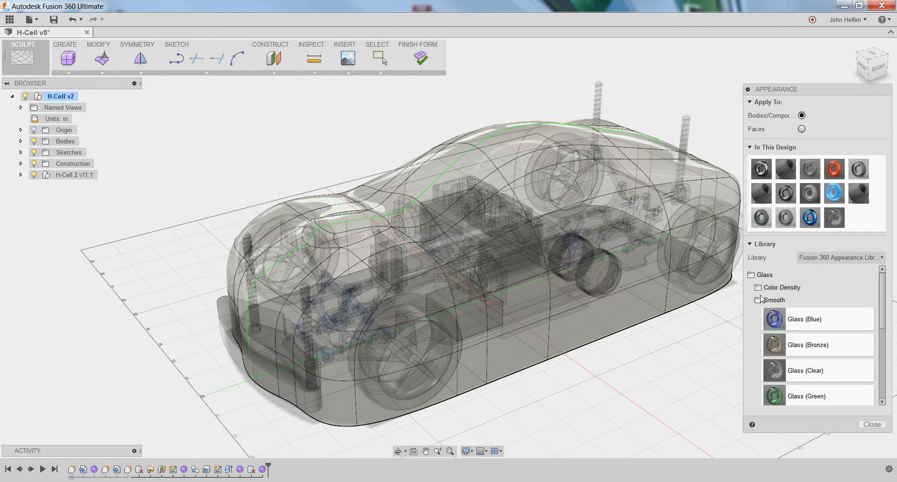
pyautogui.click(764, 274)
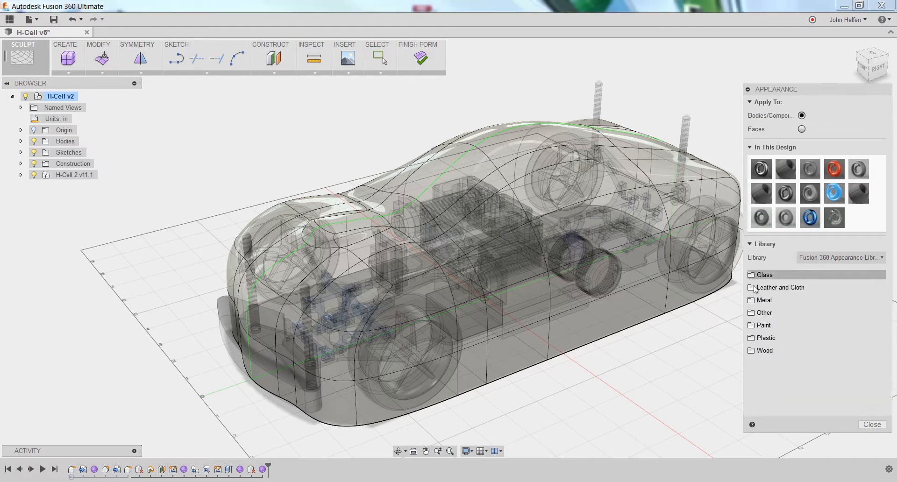
pyautogui.moveTo(834, 194)
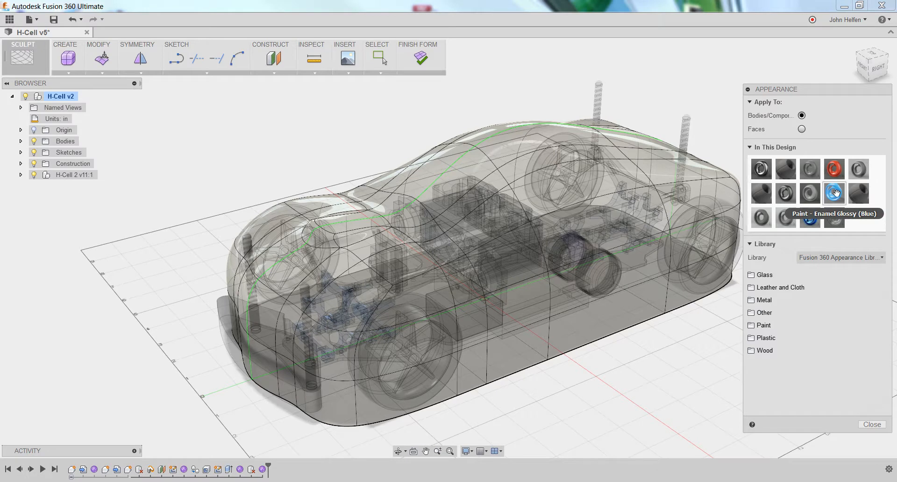
pyautogui.moveTo(833, 192); pyautogui.dragTo(578, 193)
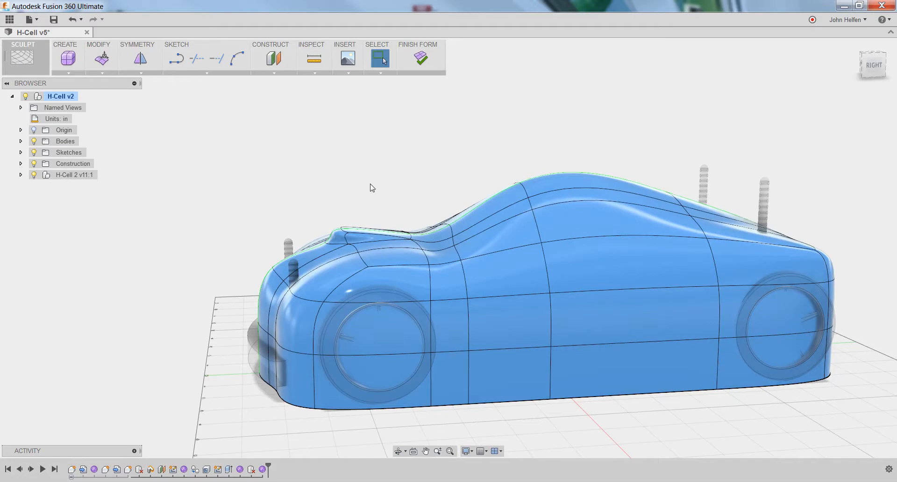
pyautogui.moveTo(380, 190)
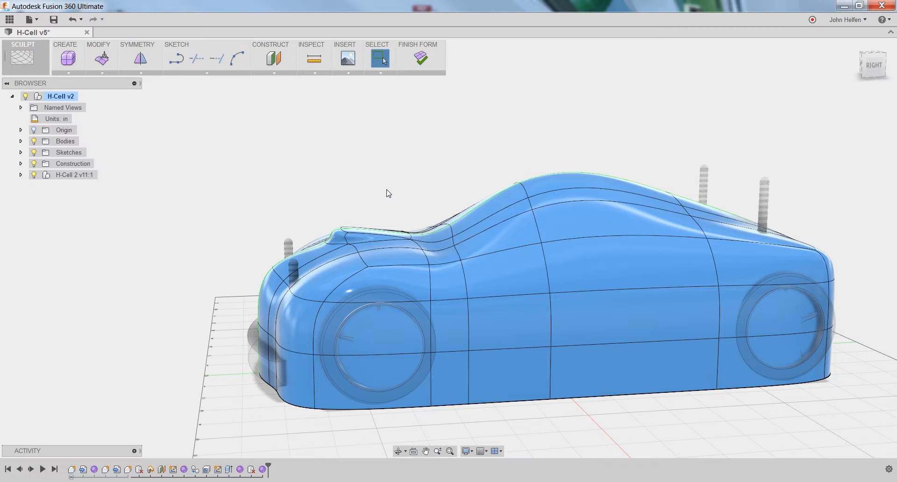
pyautogui.moveTo(431, 204)
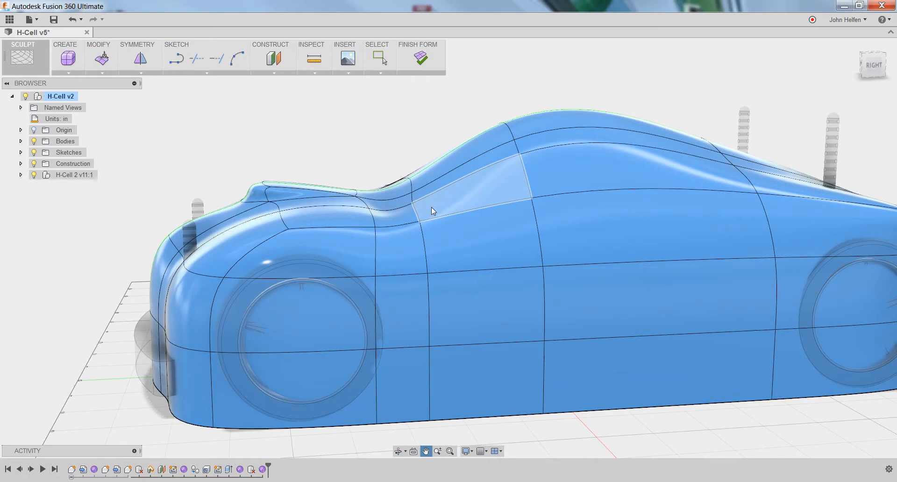
# - In Edit Form, move the vertex behind the scoop 0.50 in along the body
pyautogui.rightClick(431, 211)
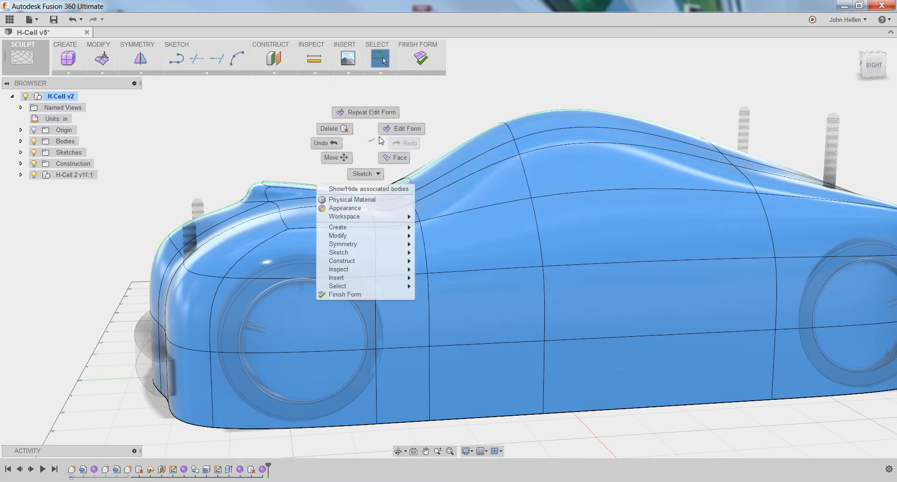
pyautogui.click(406, 128)
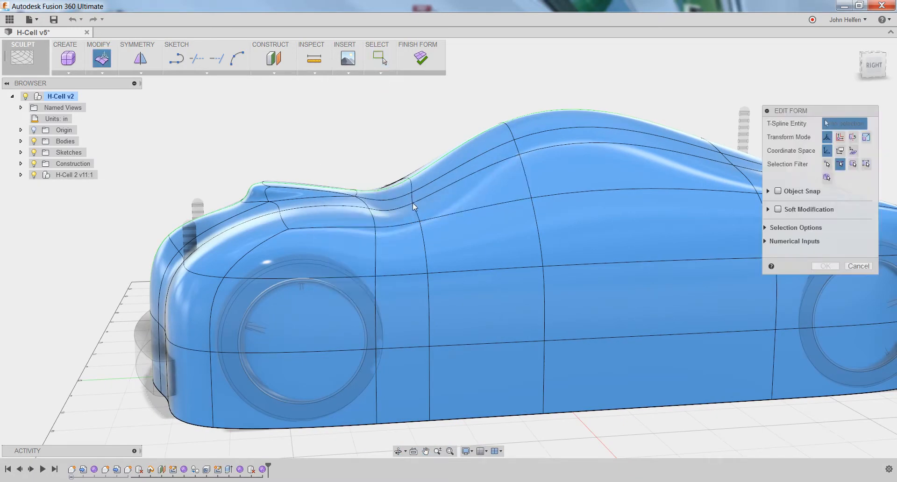
pyautogui.click(841, 164)
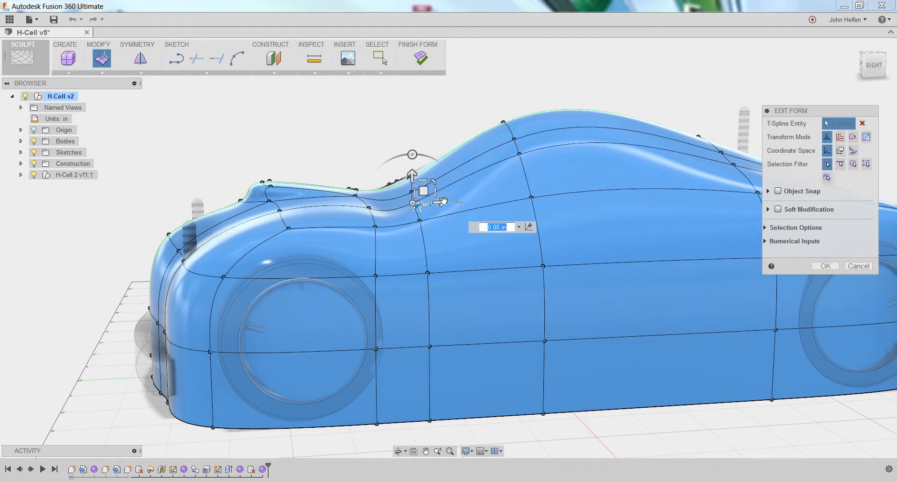
pyautogui.moveTo(419, 201); pyautogui.dragTo(479, 201)
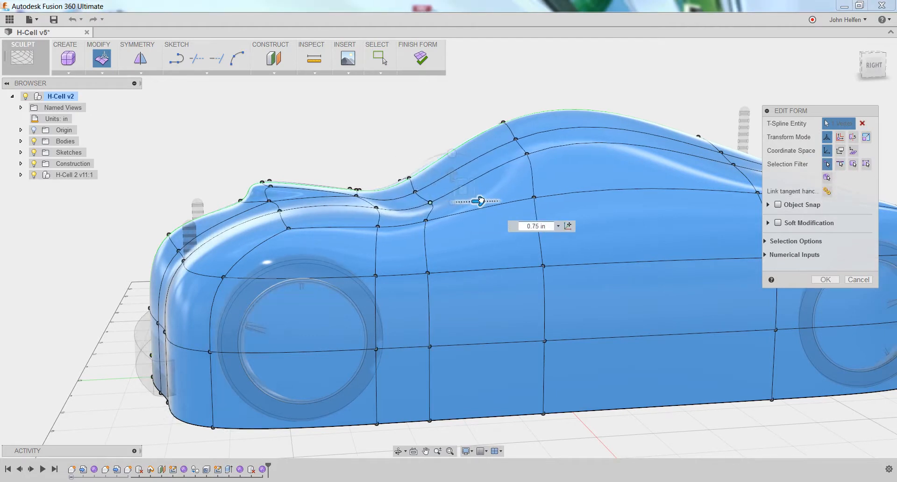
pyautogui.moveTo(481, 201); pyautogui.dragTo(466, 201)
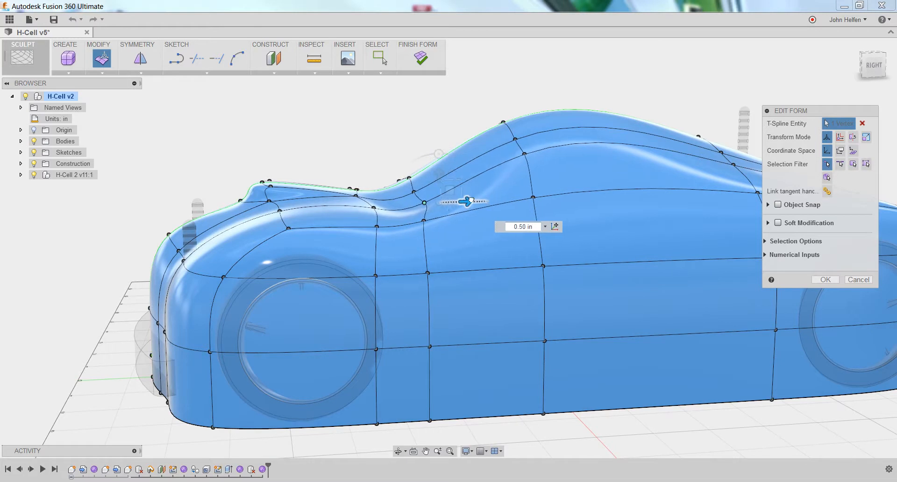